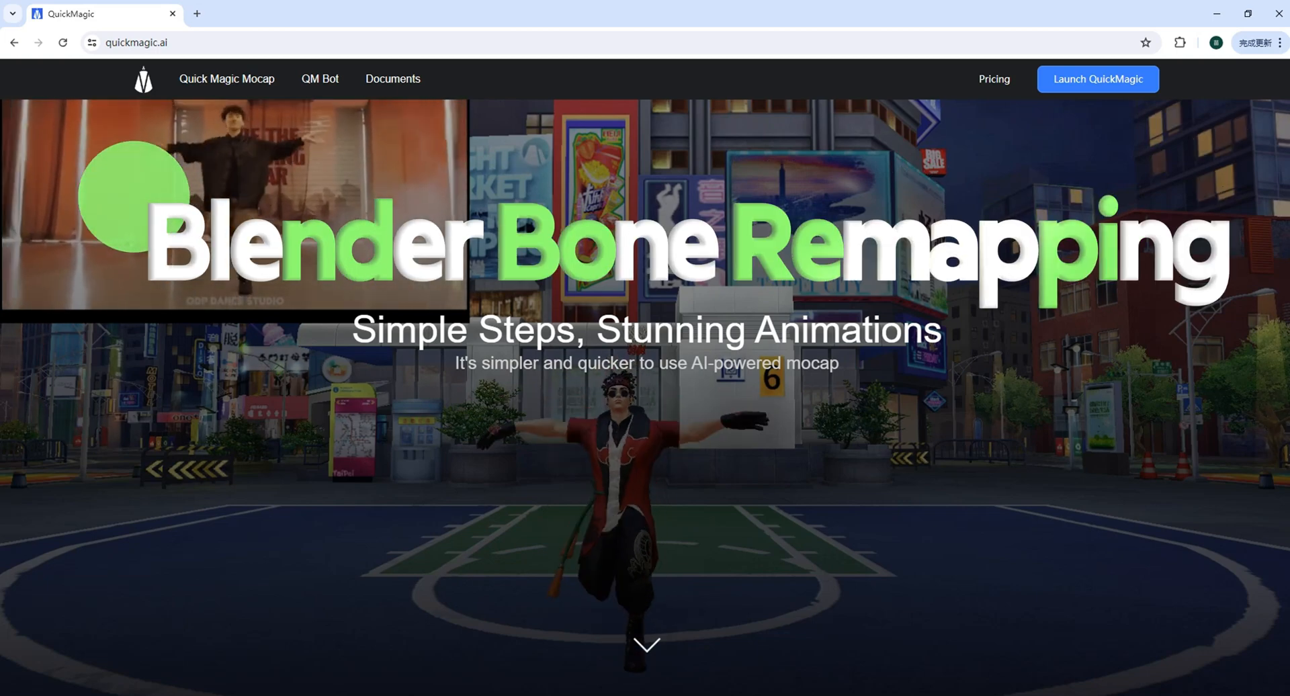
Step: Export the dance clip from QuickMagic in Unreal format and download it
click(1097, 79)
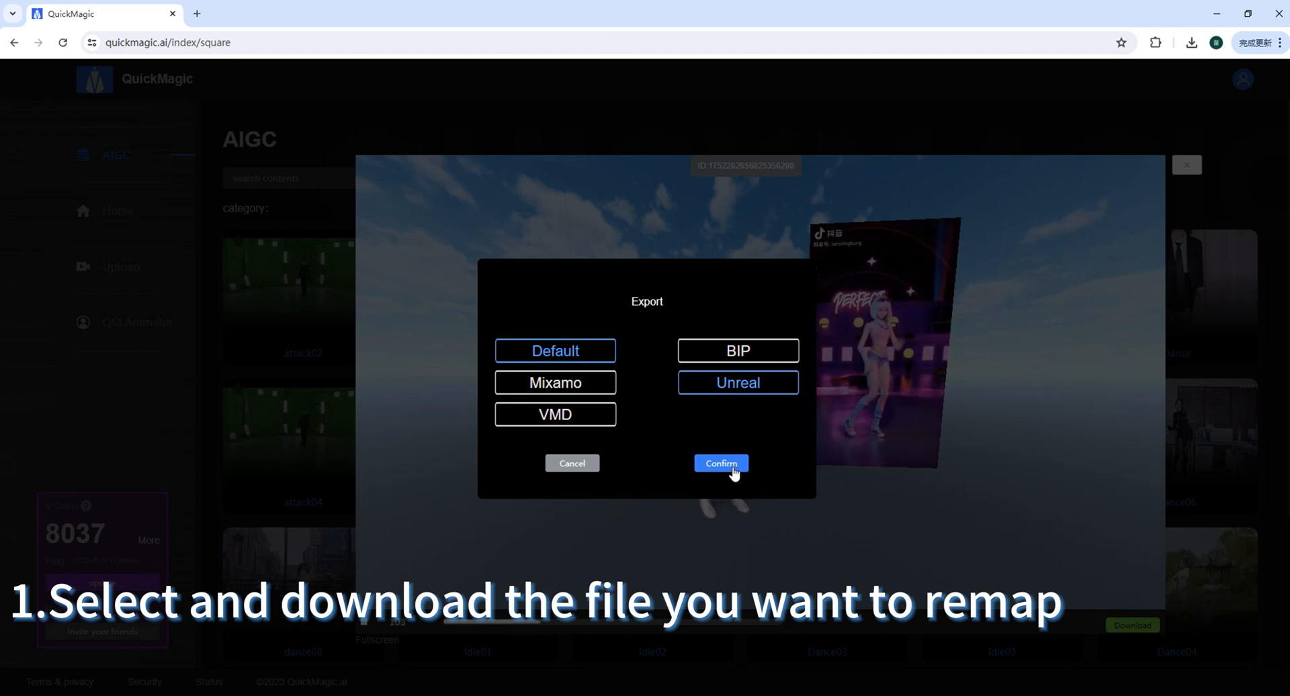
click(719, 463)
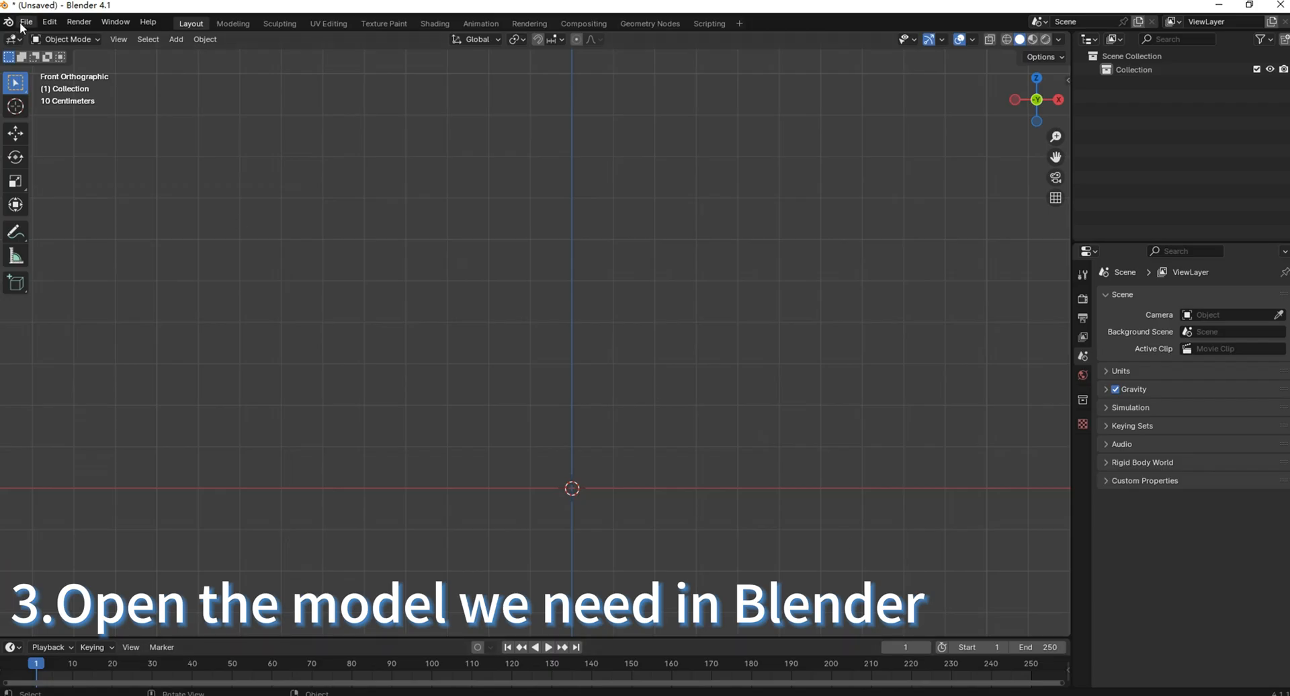
Step: Import role.FBX as the stylized character model via FBX import
click(49, 213)
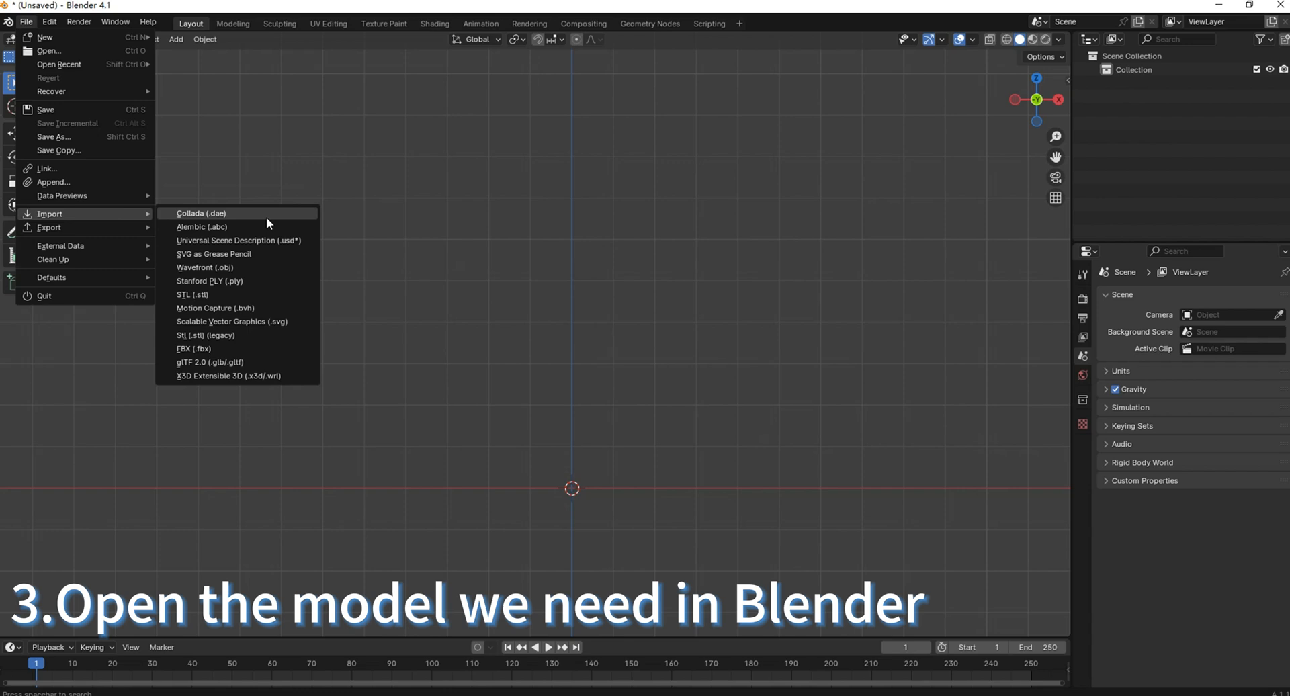
click(192, 348)
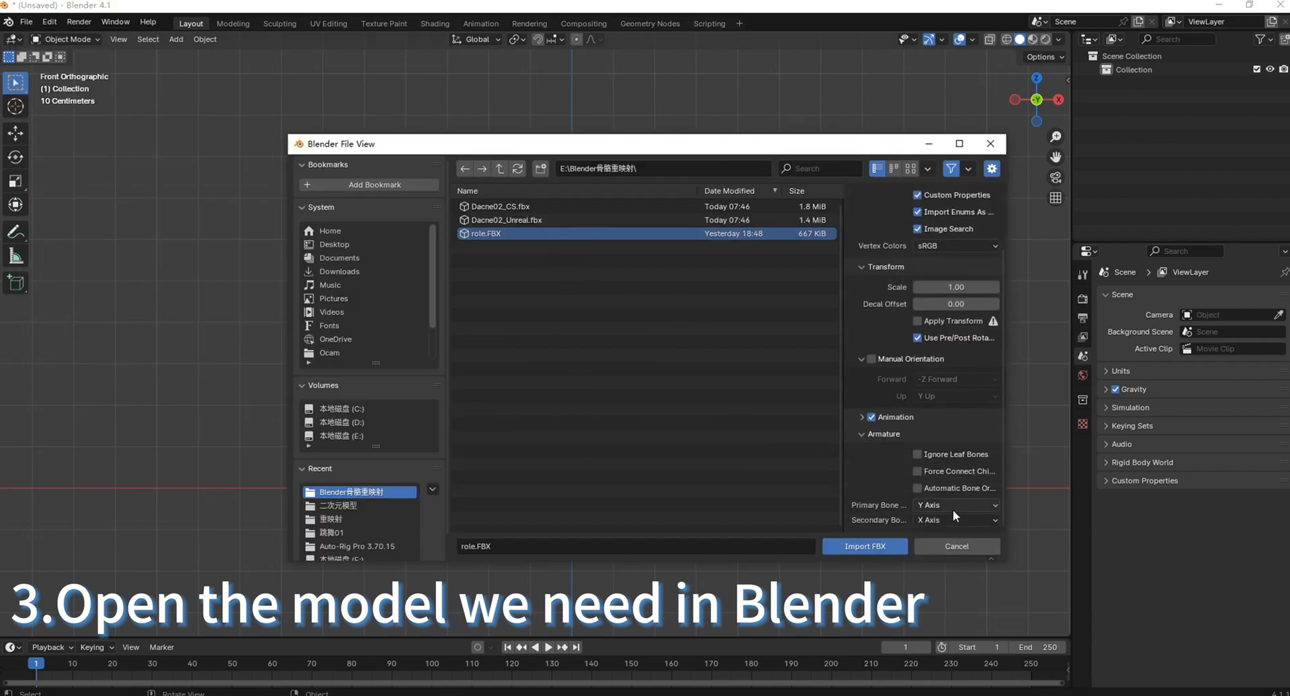
click(864, 546)
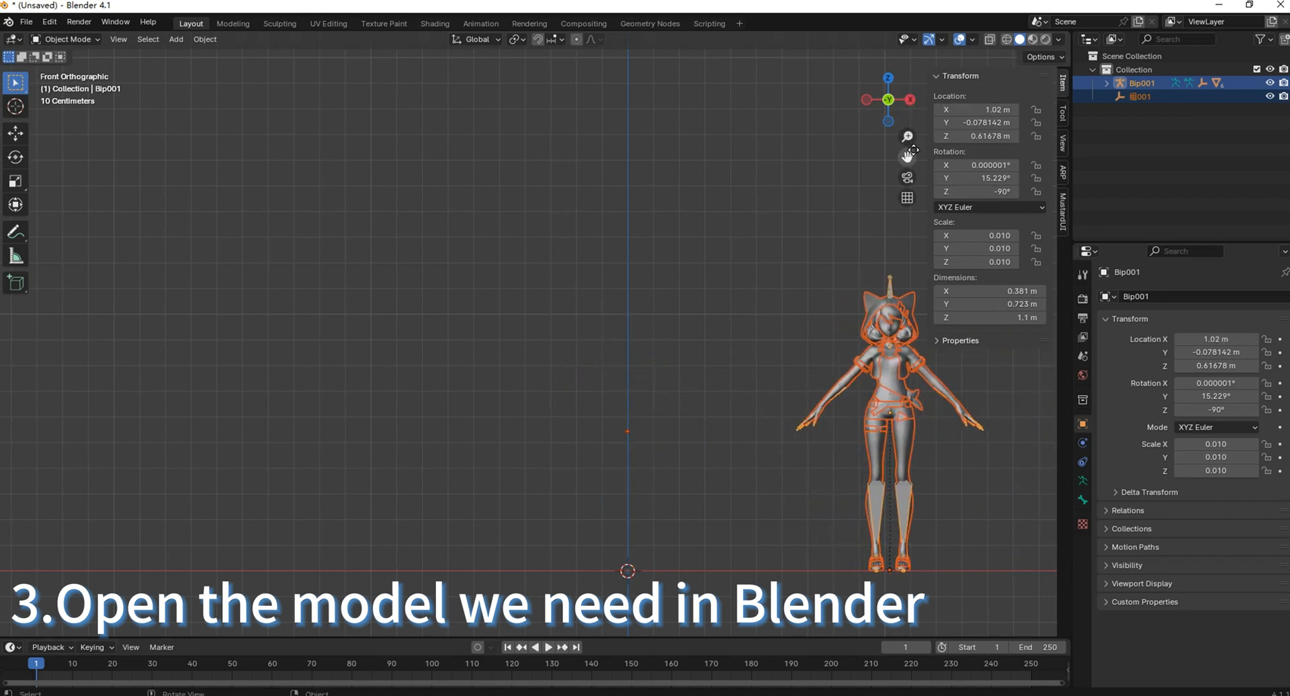
Step: Import Dacne02_Unreal.fbx so the mannequin rig stands beside the character
click(27, 22)
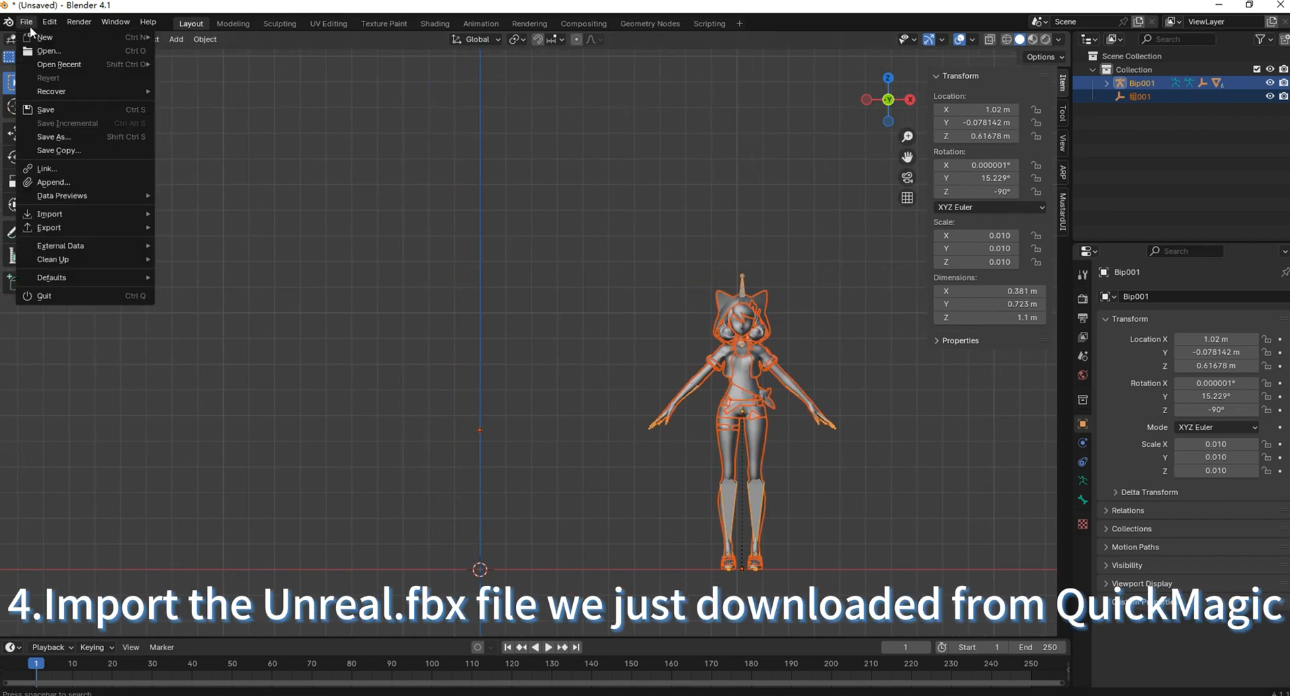
click(49, 213)
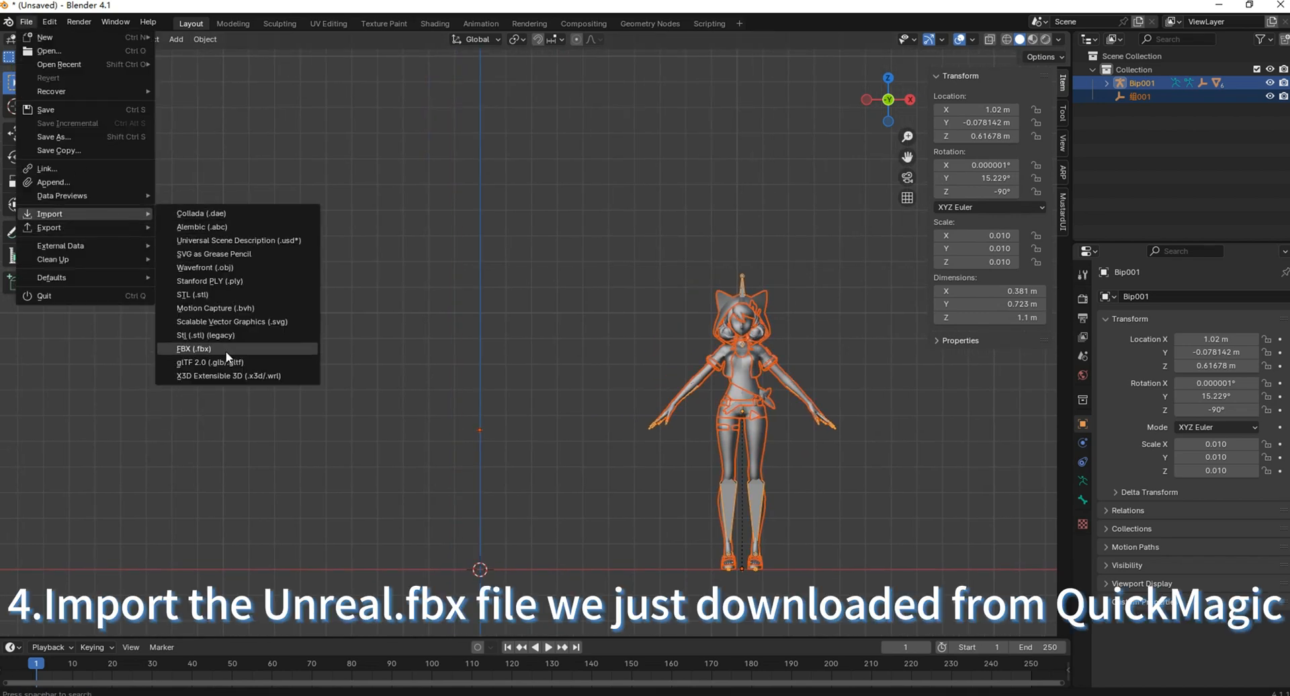
click(193, 348)
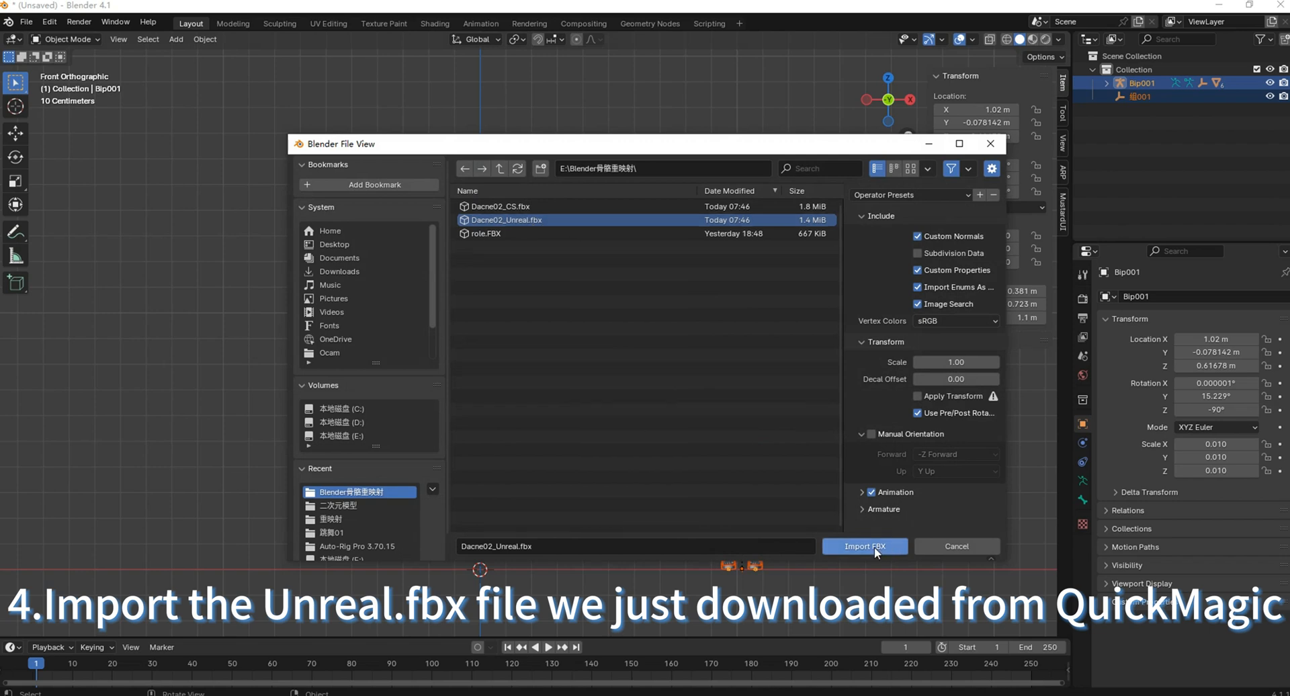
click(864, 546)
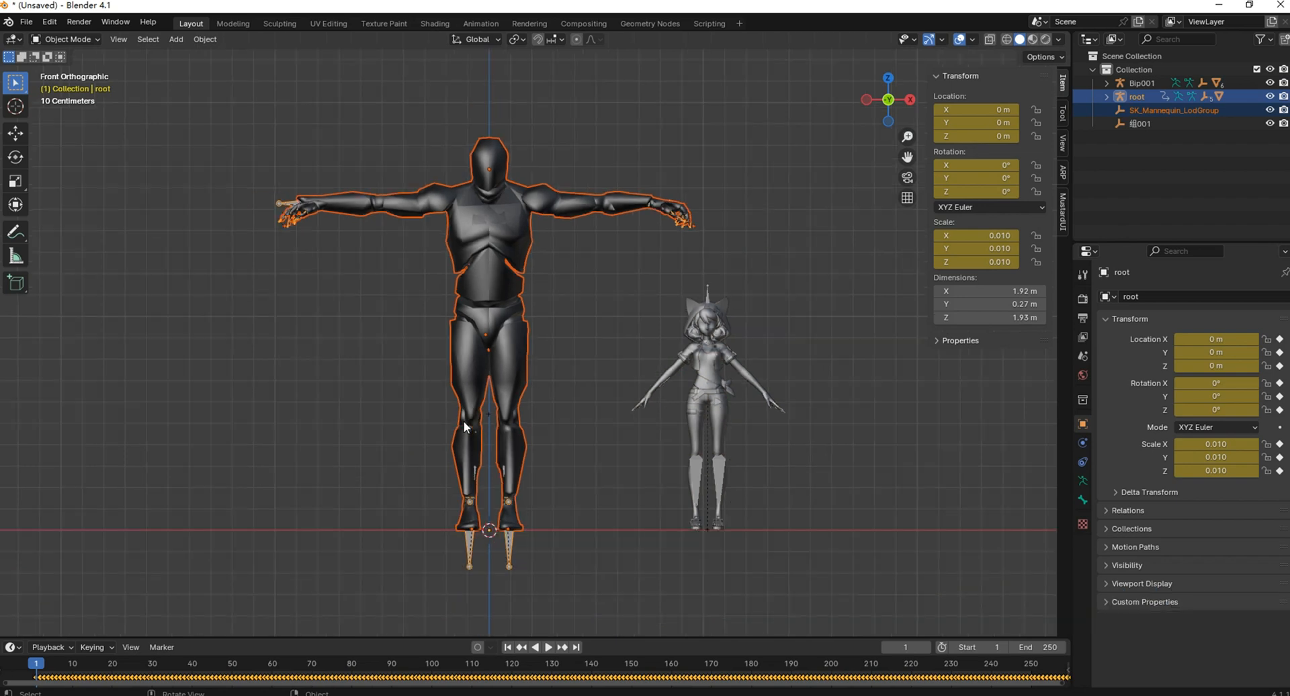
click(548, 647)
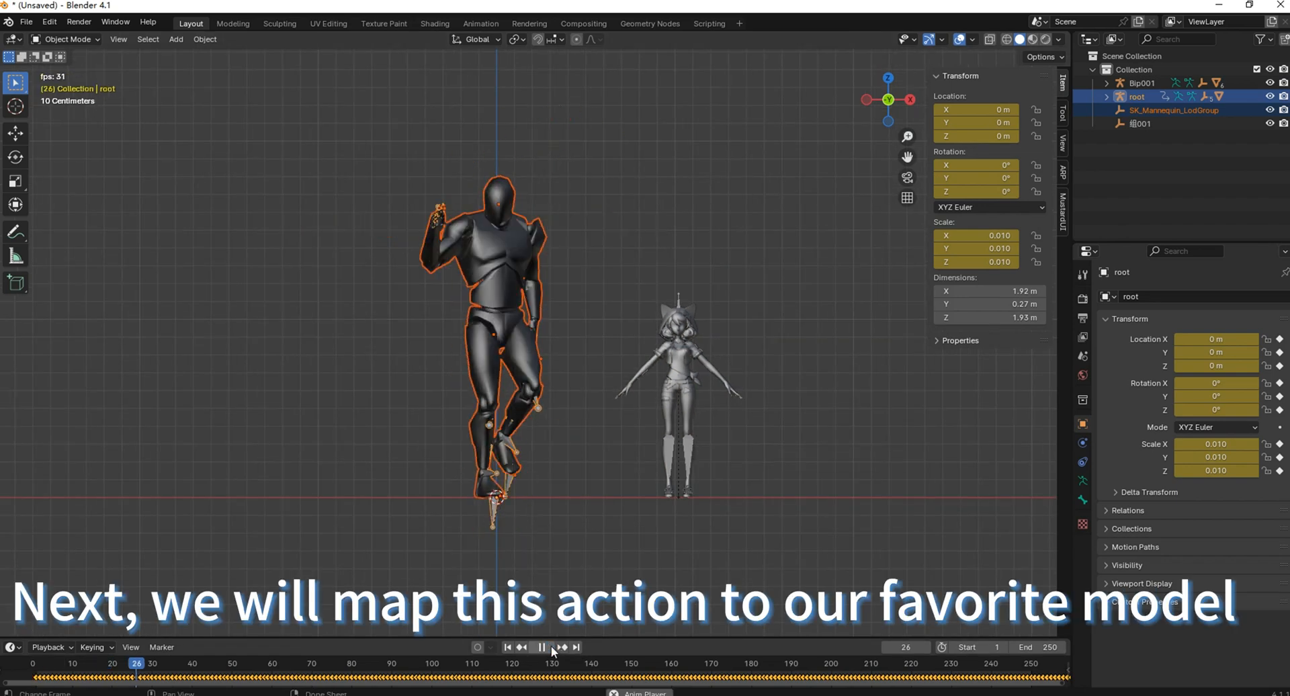
click(541, 647)
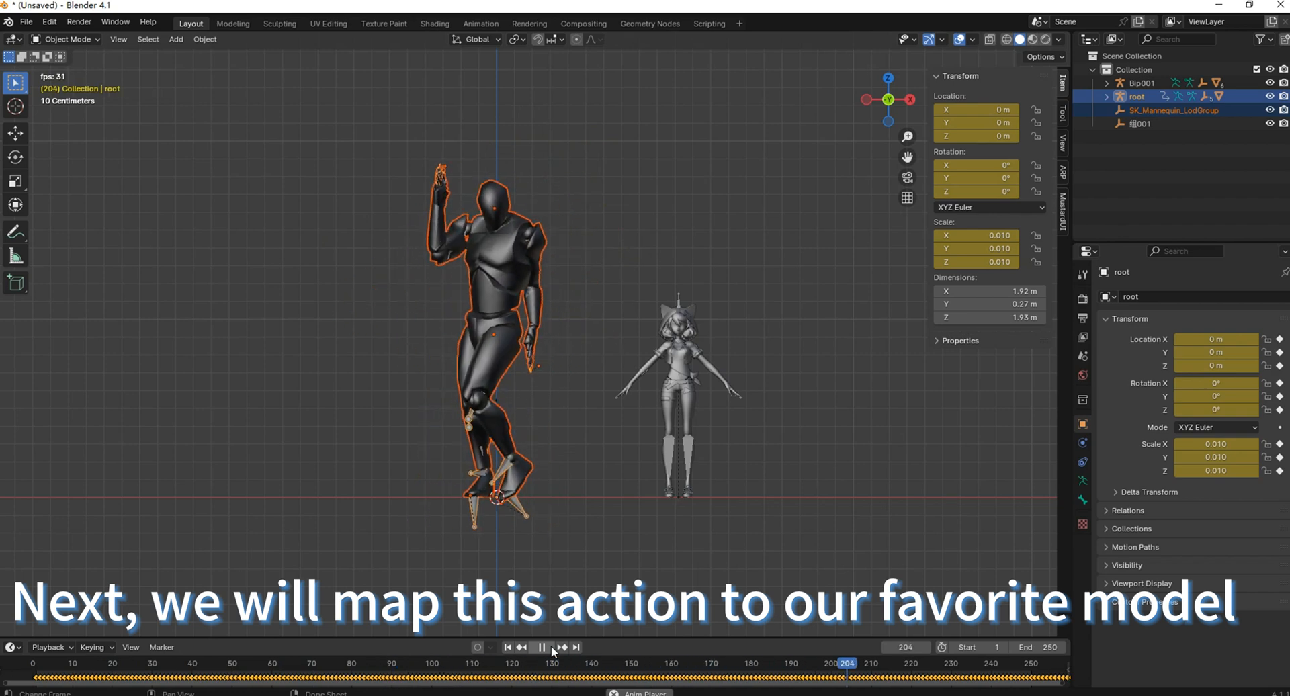
click(508, 650)
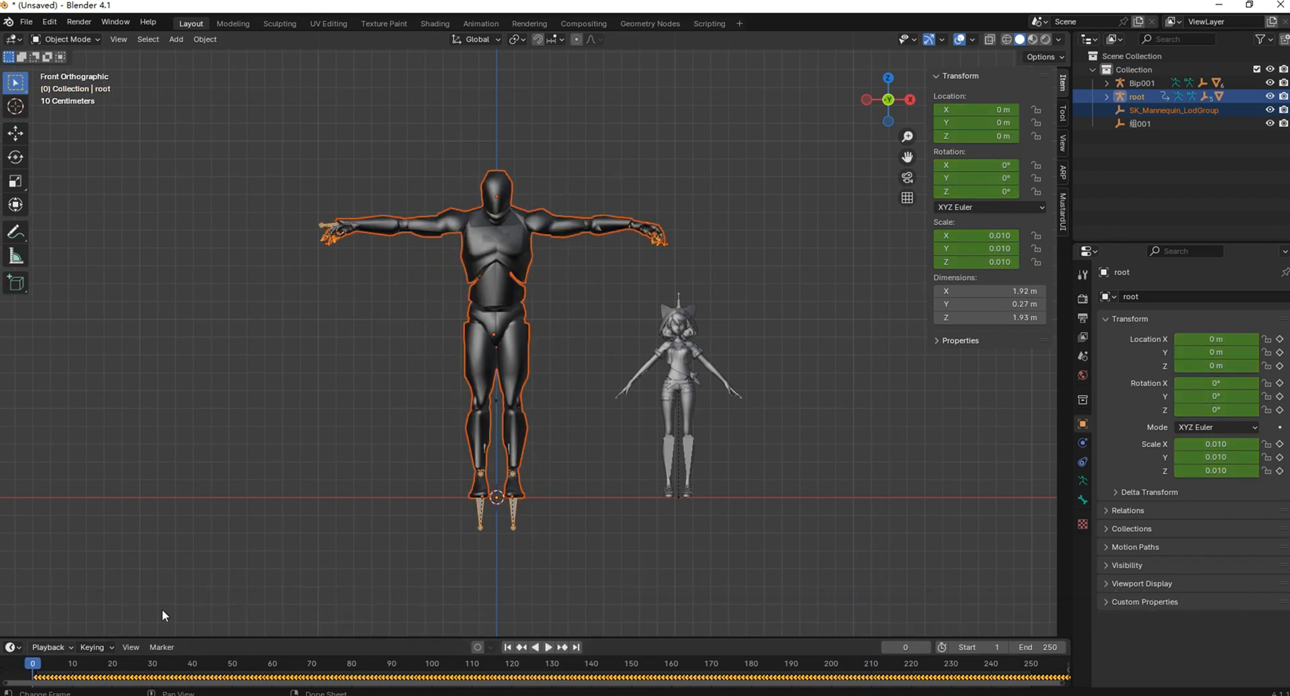
Step: Set root as Remap source armature and pick Bip001 as target with the eyedropper
click(1065, 172)
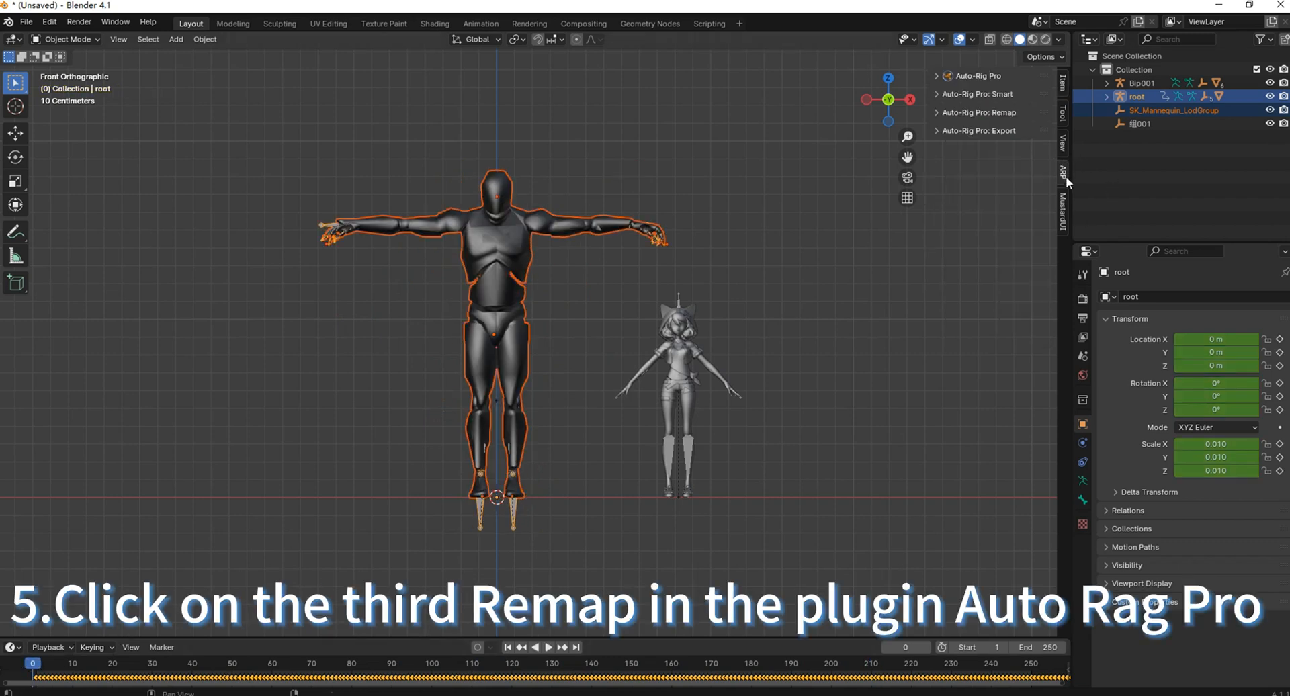
click(979, 112)
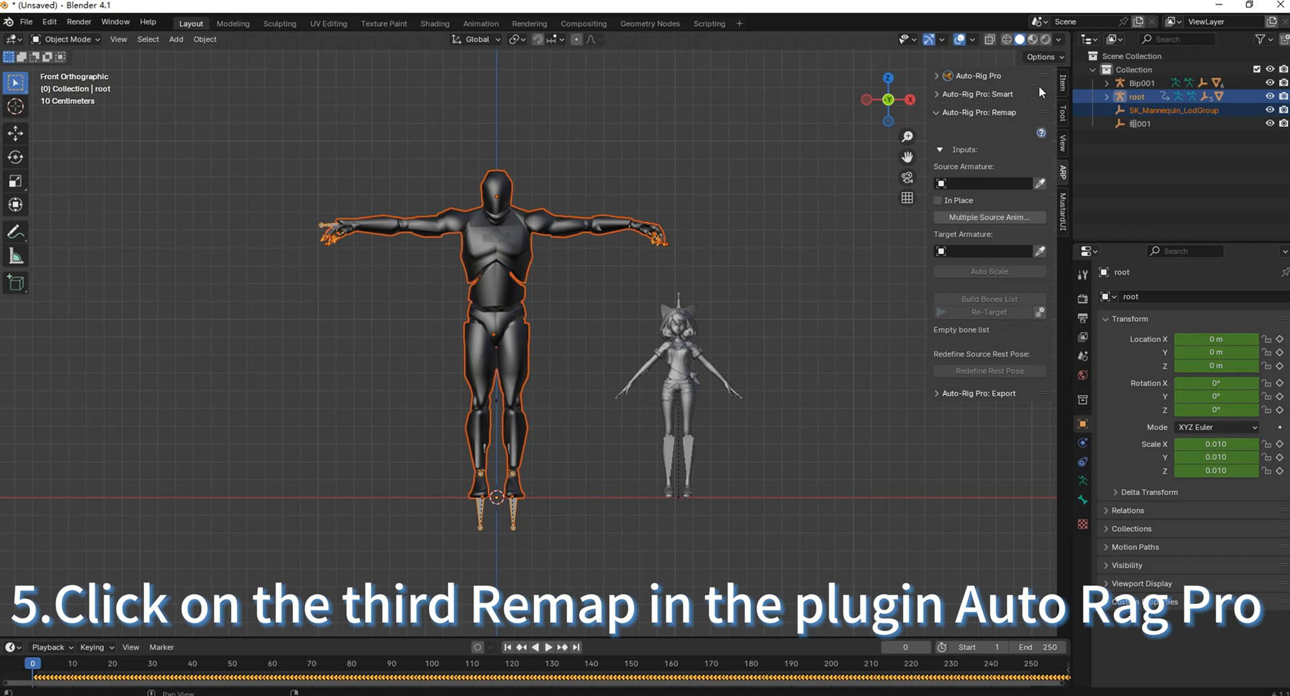
click(1173, 110)
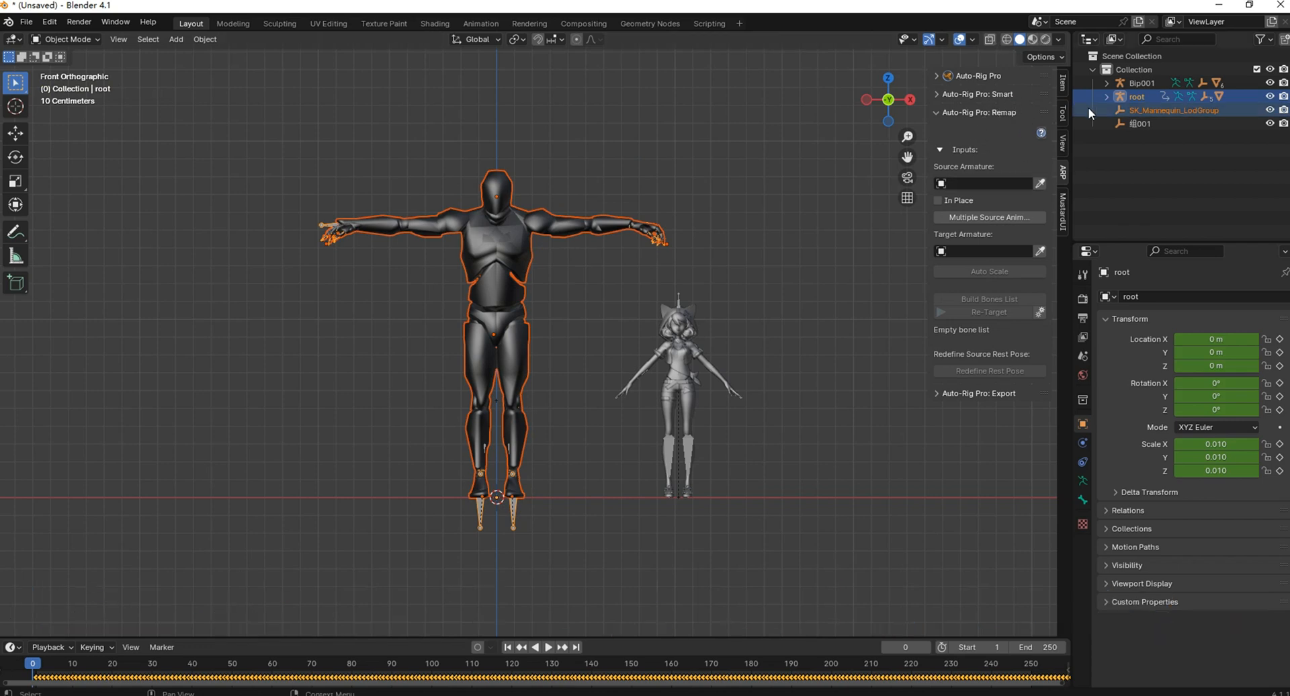
click(1106, 96)
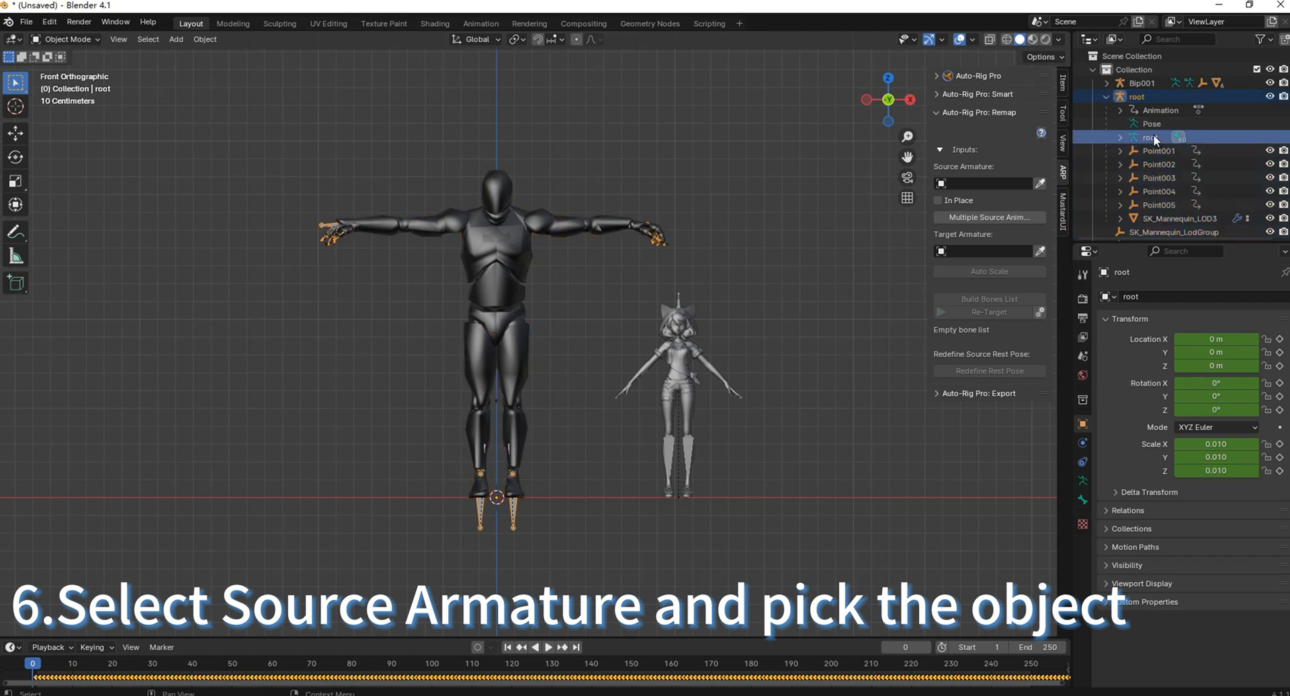
click(988, 39)
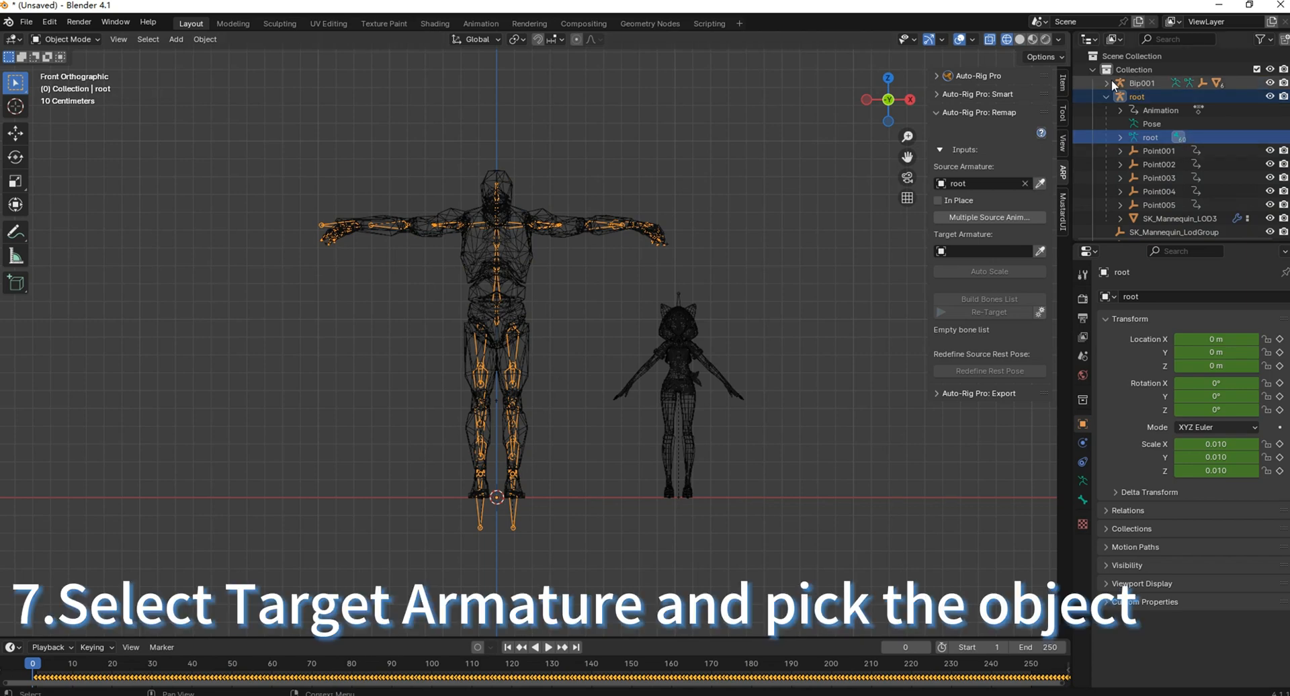
click(1142, 82)
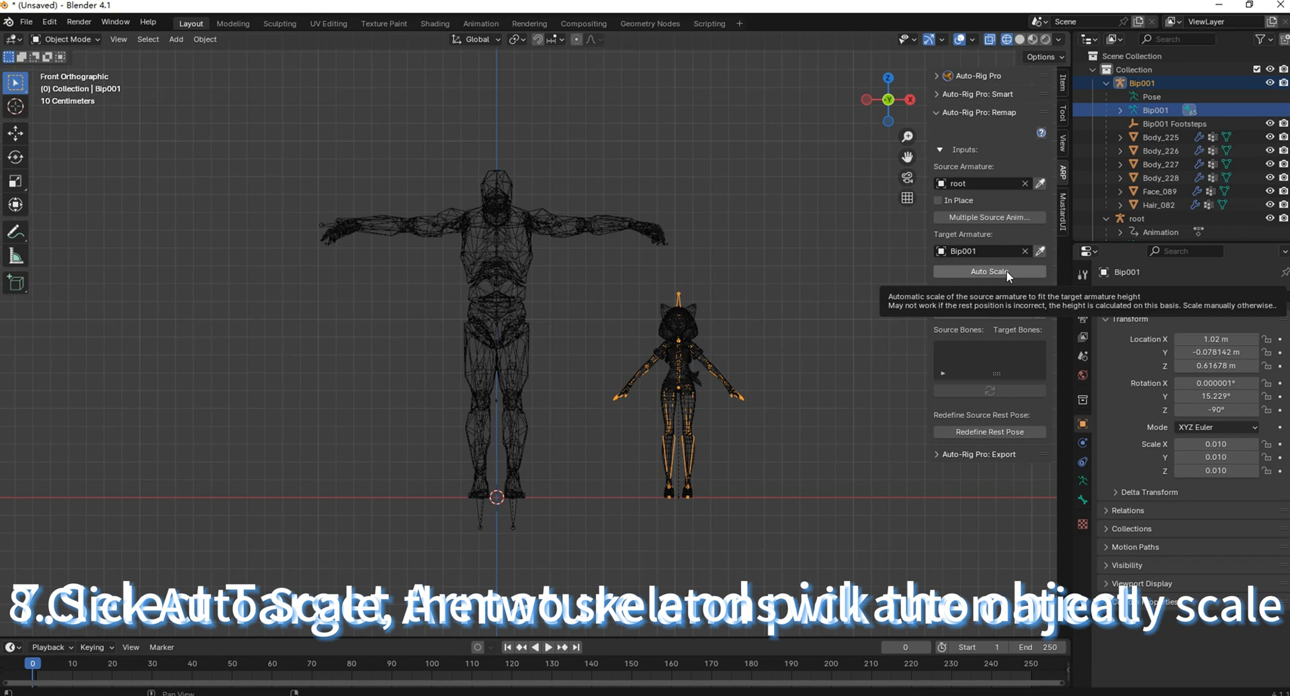
Step: Run Auto Scale on the mocap skeleton, then Build Bones List
click(988, 272)
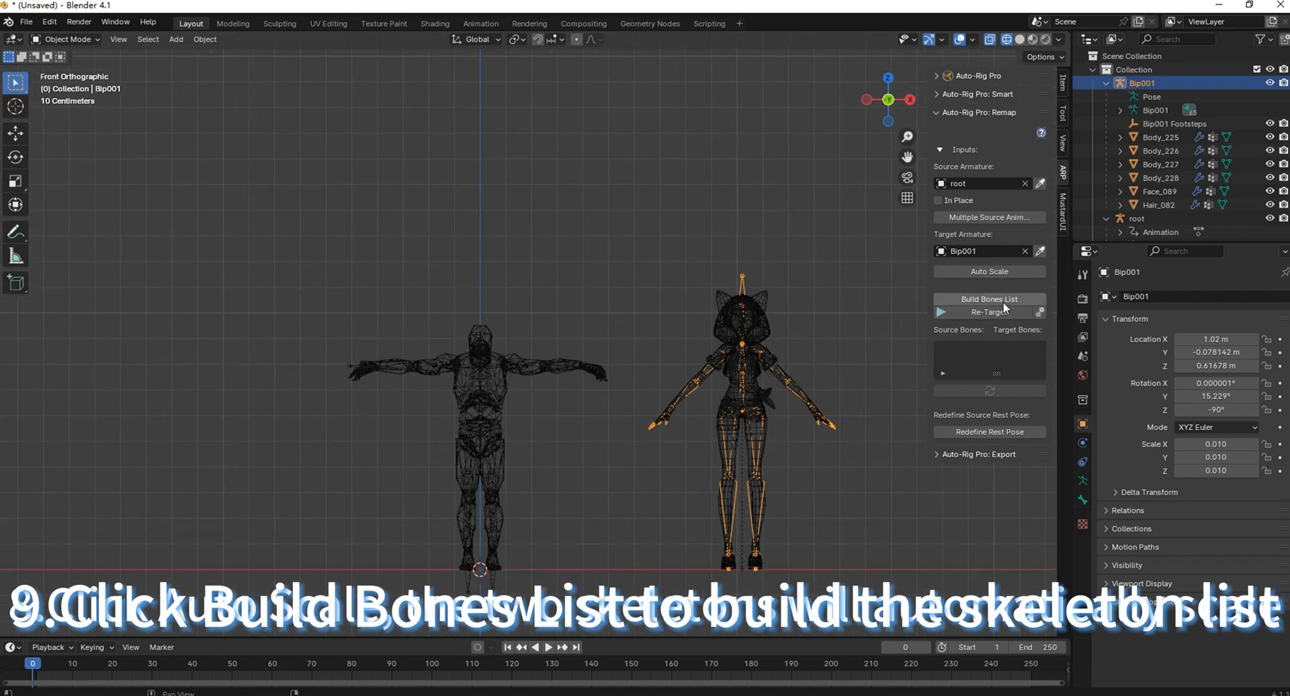
click(989, 299)
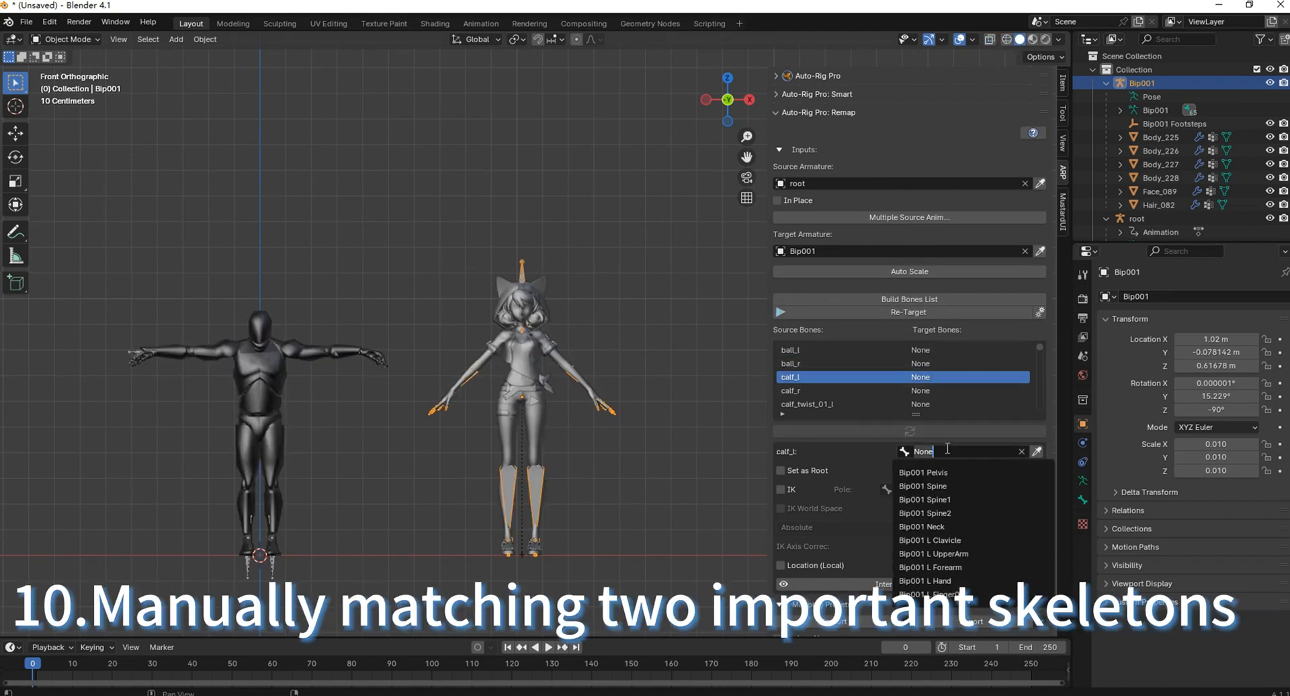
Step: Map calf_r to Bip001 R Calf and clavicle_l/r to Bip001 L/R Clavicle
text(calf)
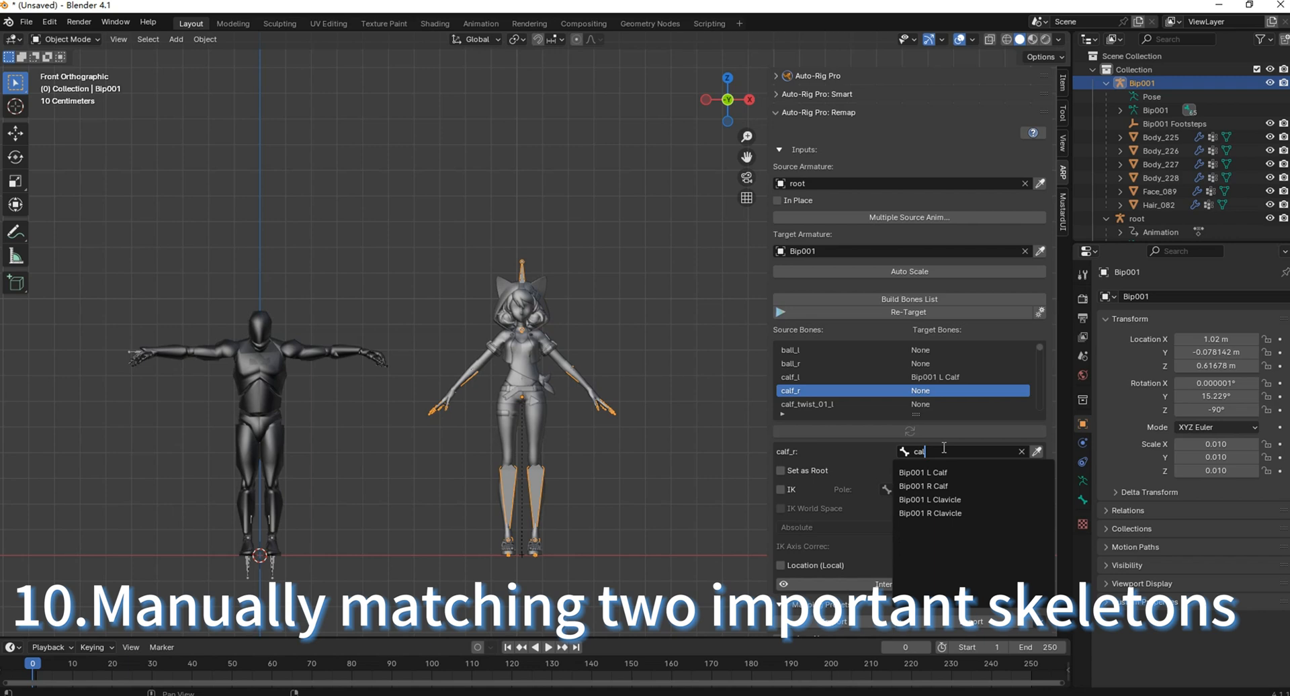
click(923, 486)
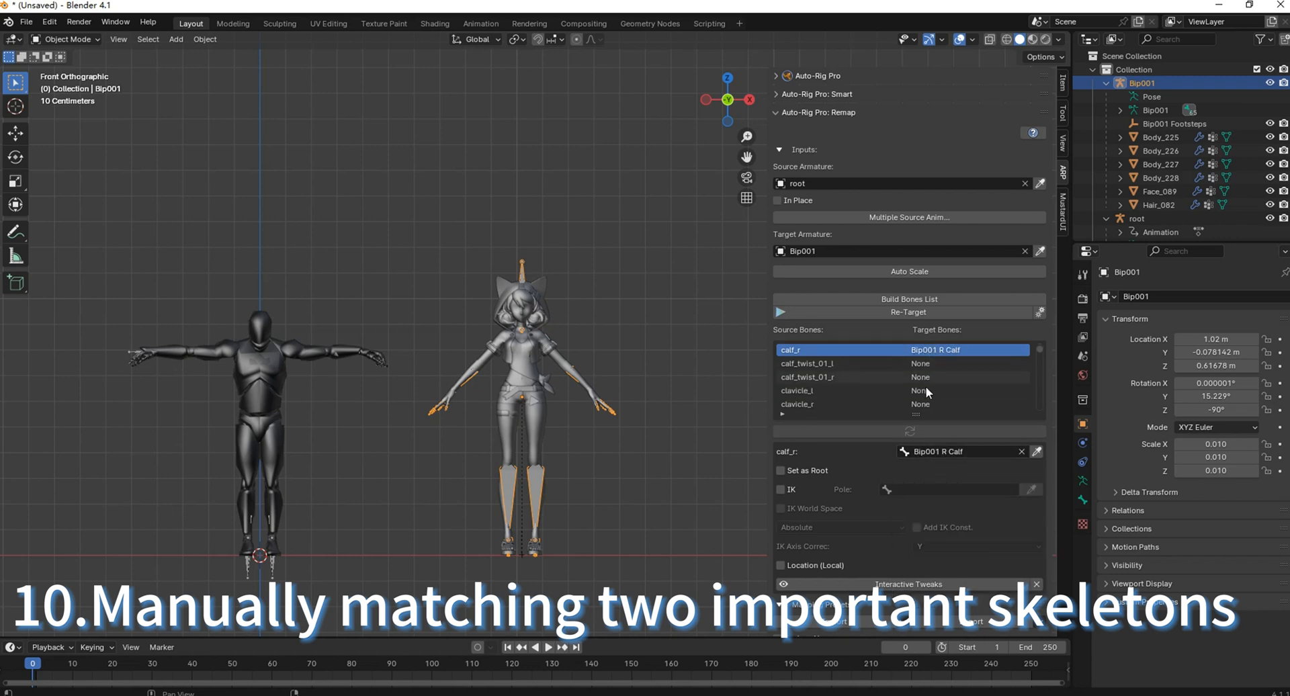
click(807, 391)
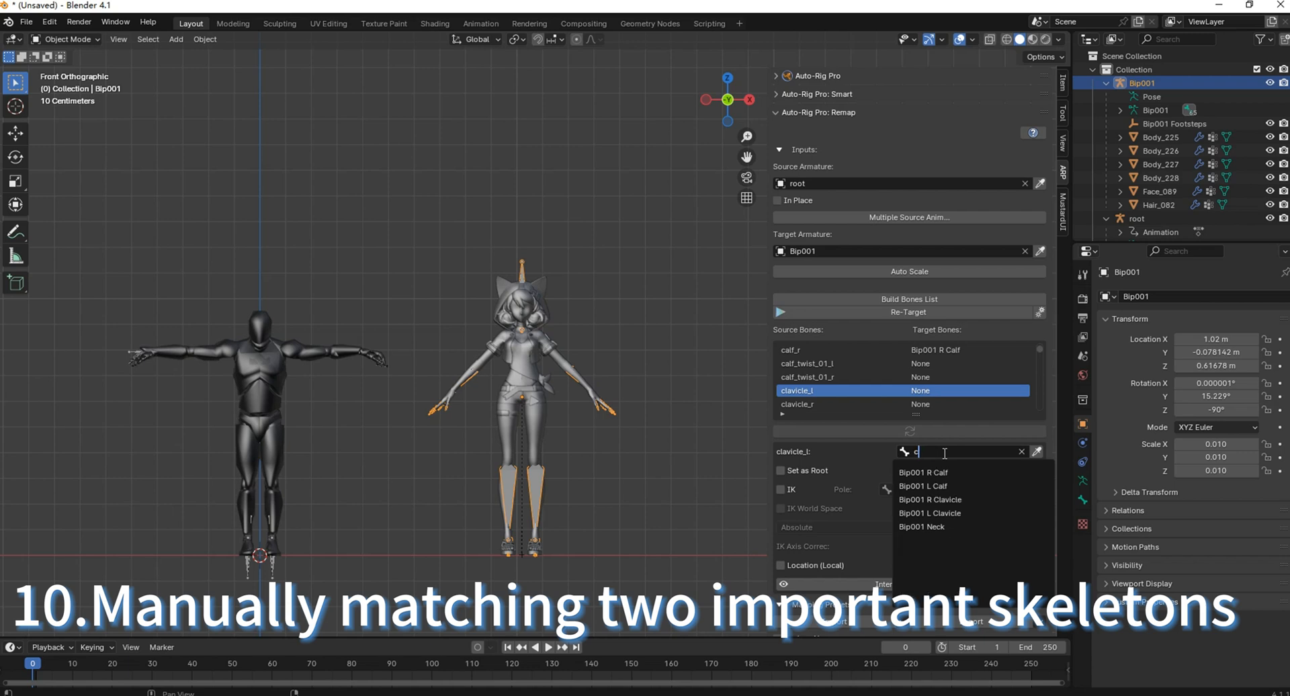
click(930, 513)
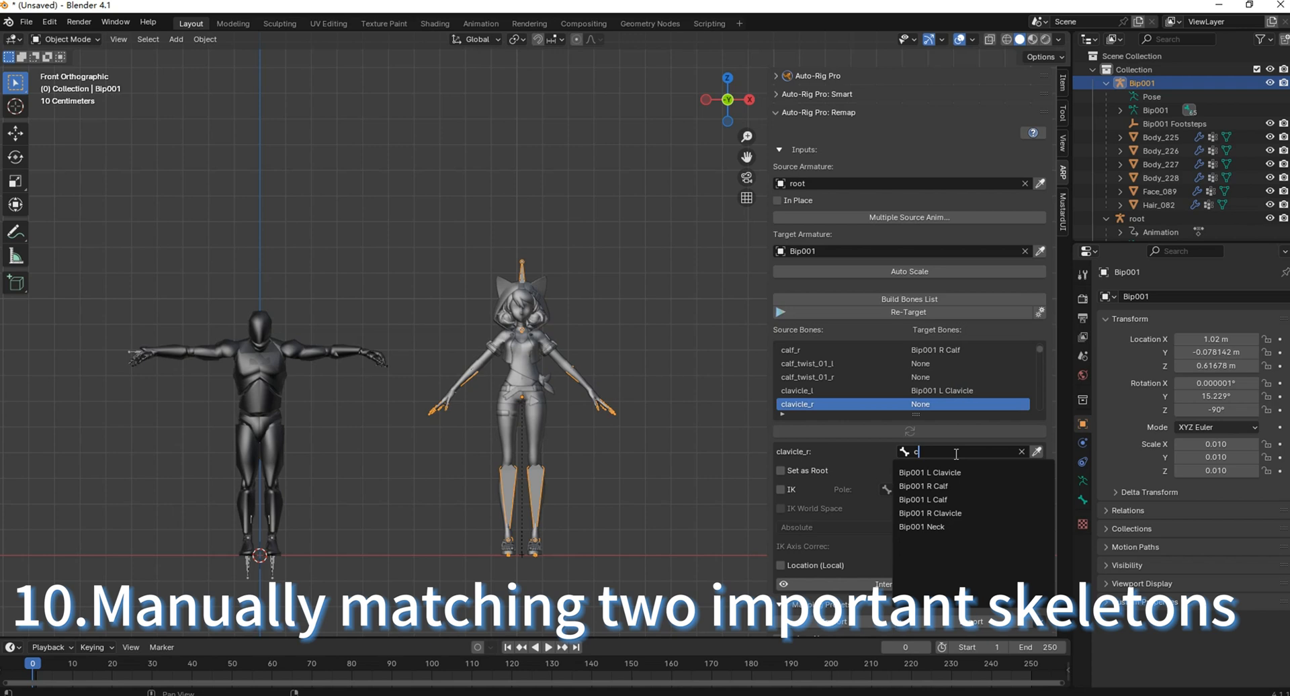
click(929, 513)
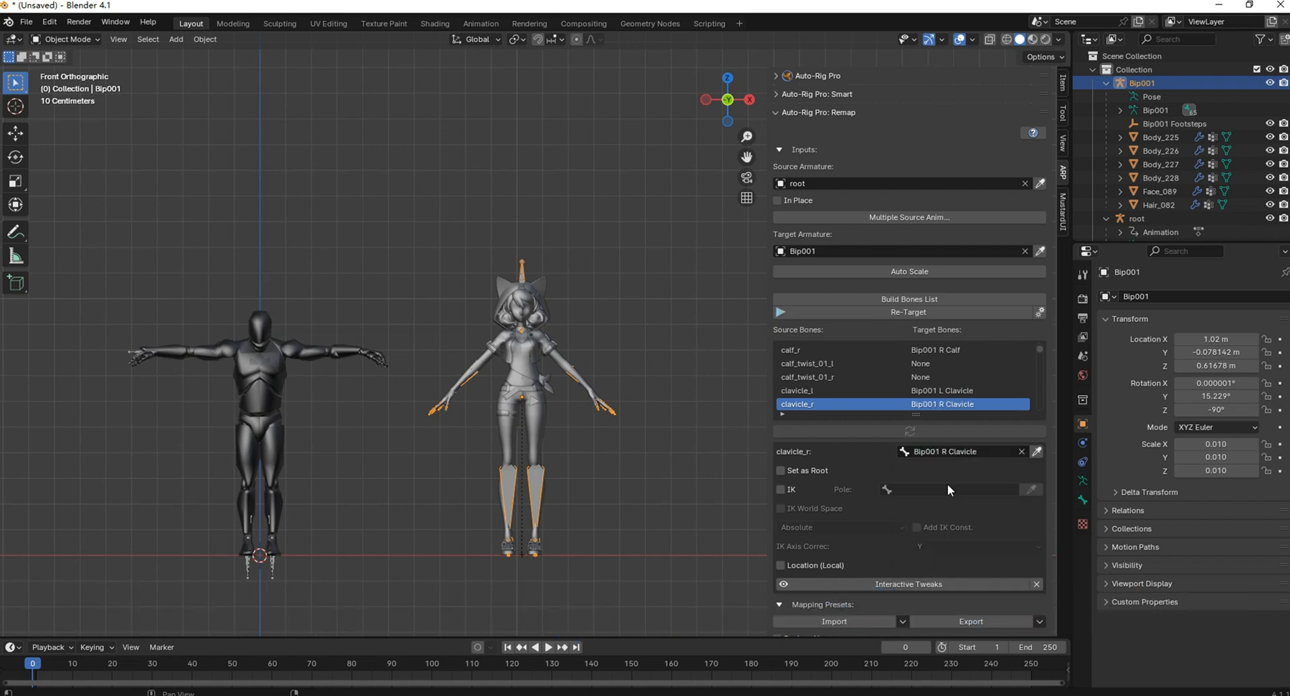
Step: Select the pelvis mapping and set it as the root bone
click(823, 377)
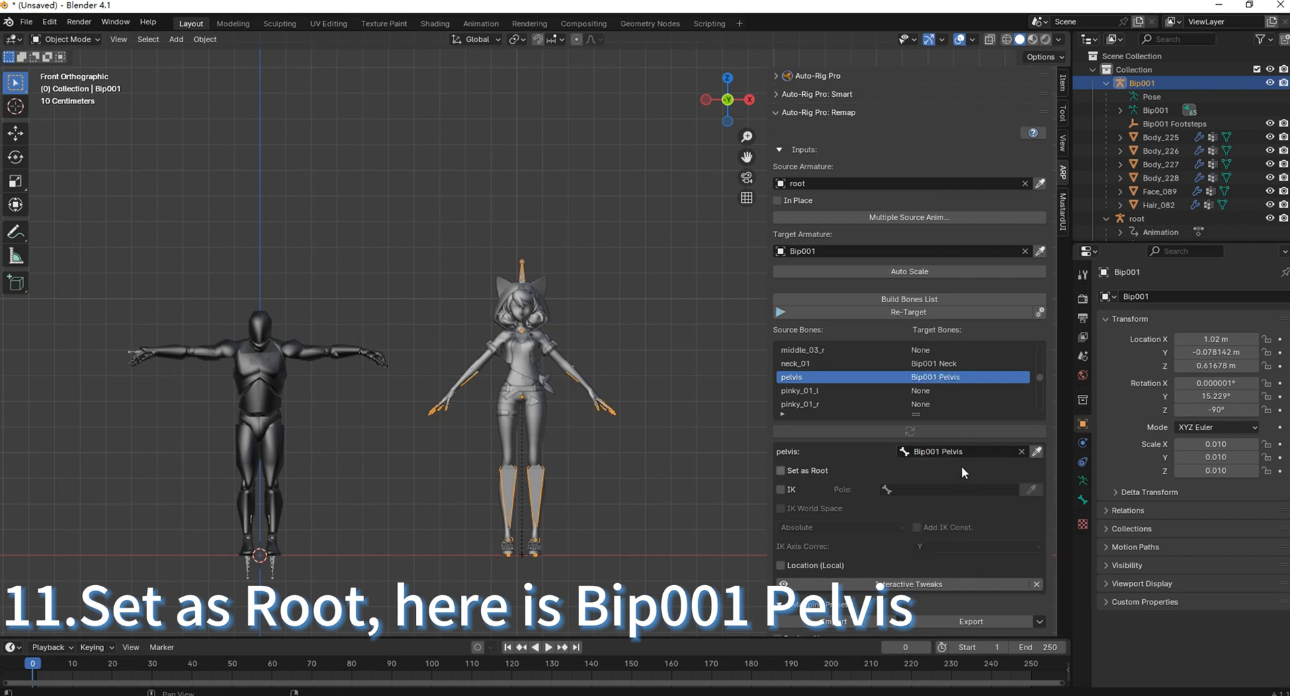
click(780, 470)
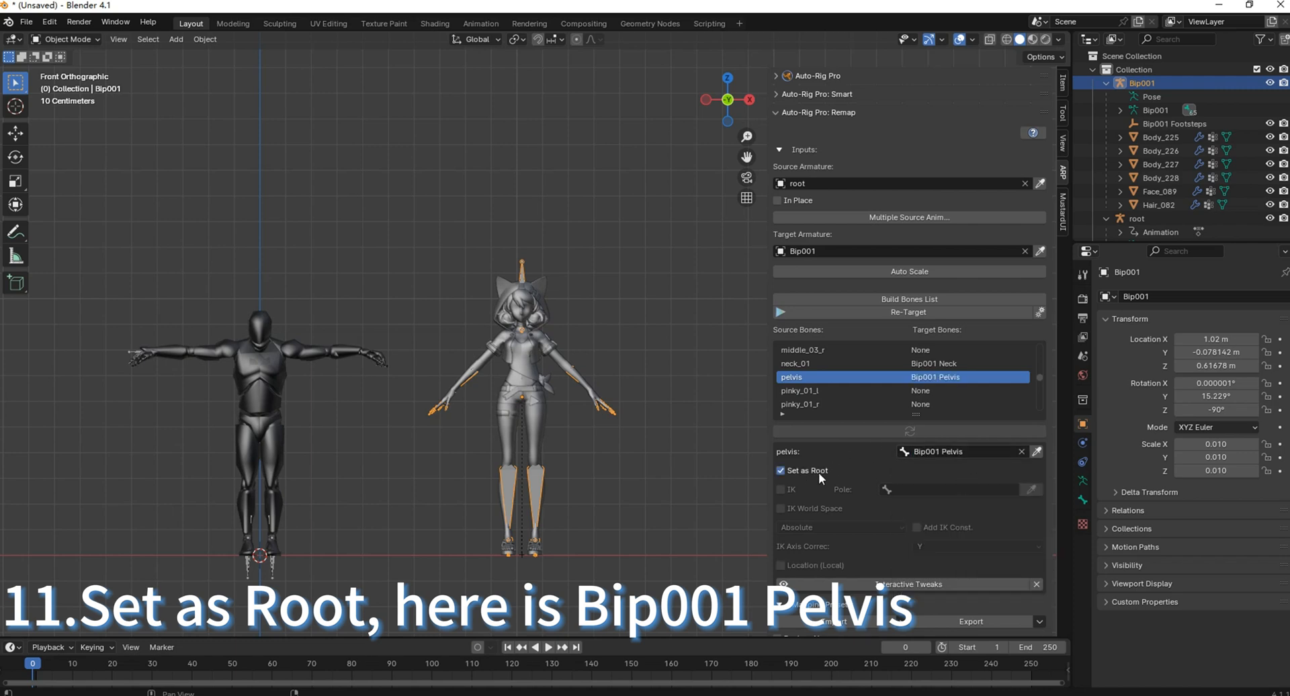
mouse_move(871, 508)
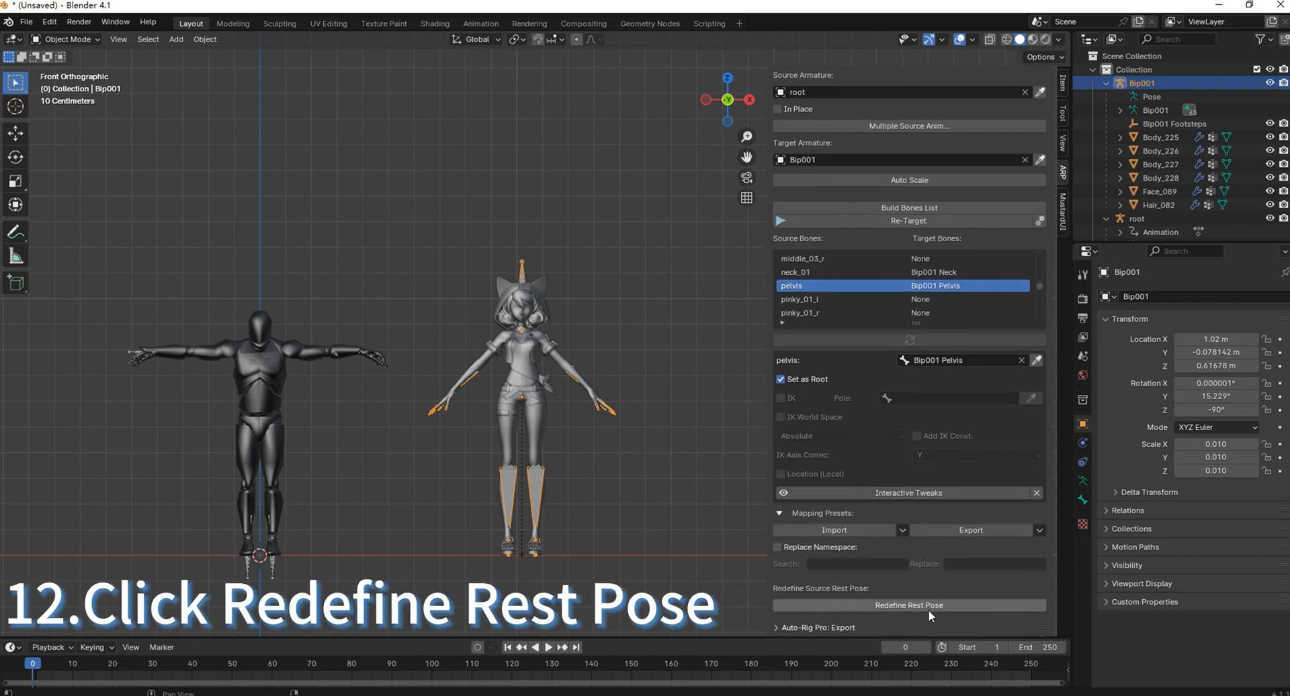
Step: Redefine the mannequin's rest pose, keeping Preserve and Rest Pose, and apply it
click(909, 604)
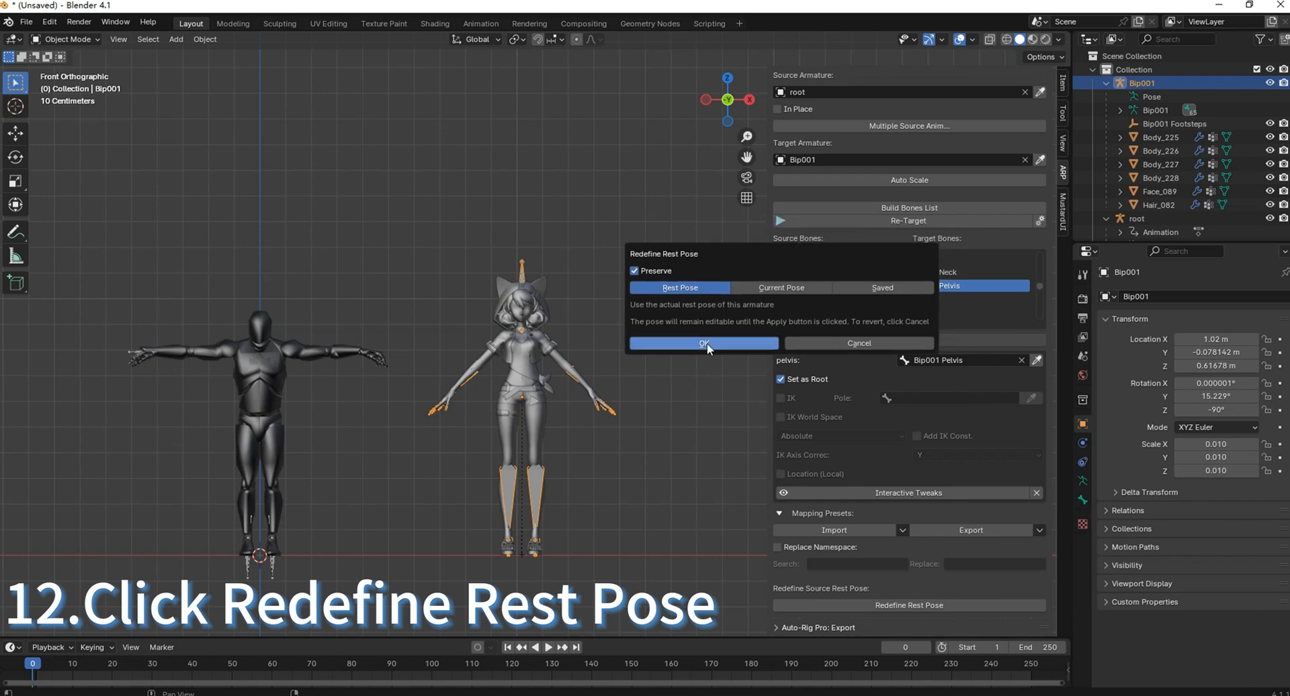
click(703, 343)
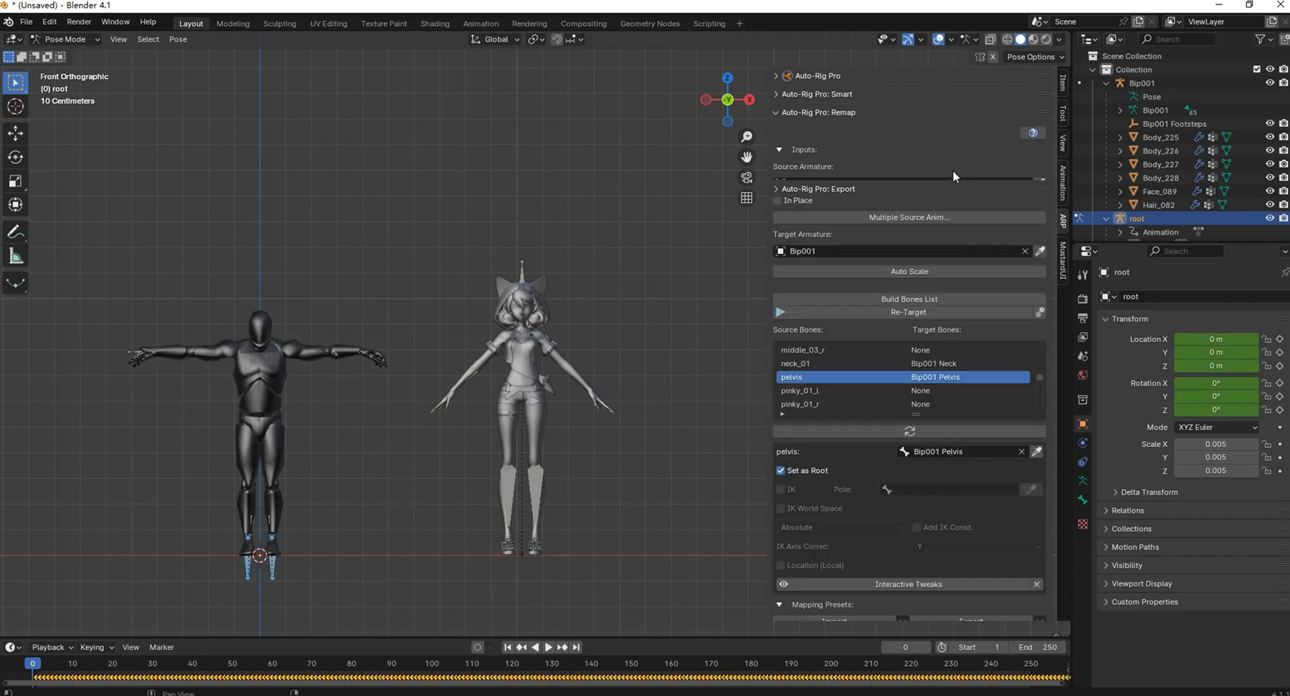
click(909, 312)
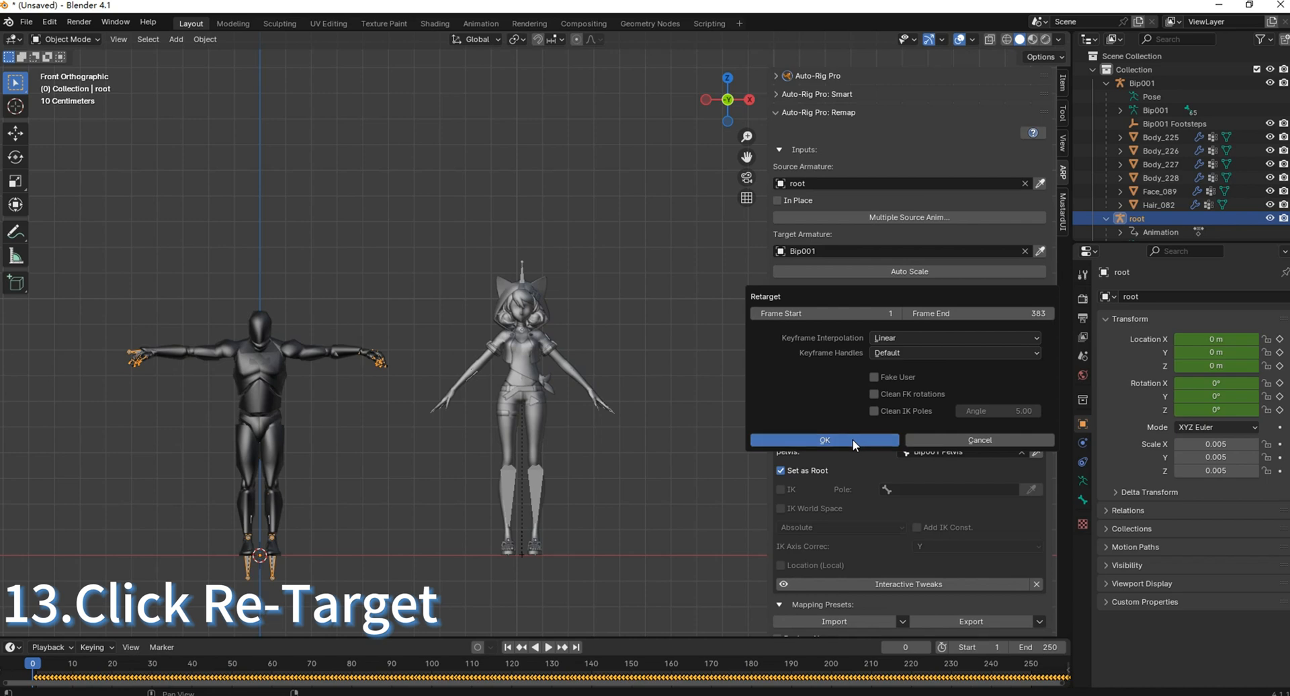
Step: Confirm Re-Target for frames 1–383 with Linear interpolation
click(824, 439)
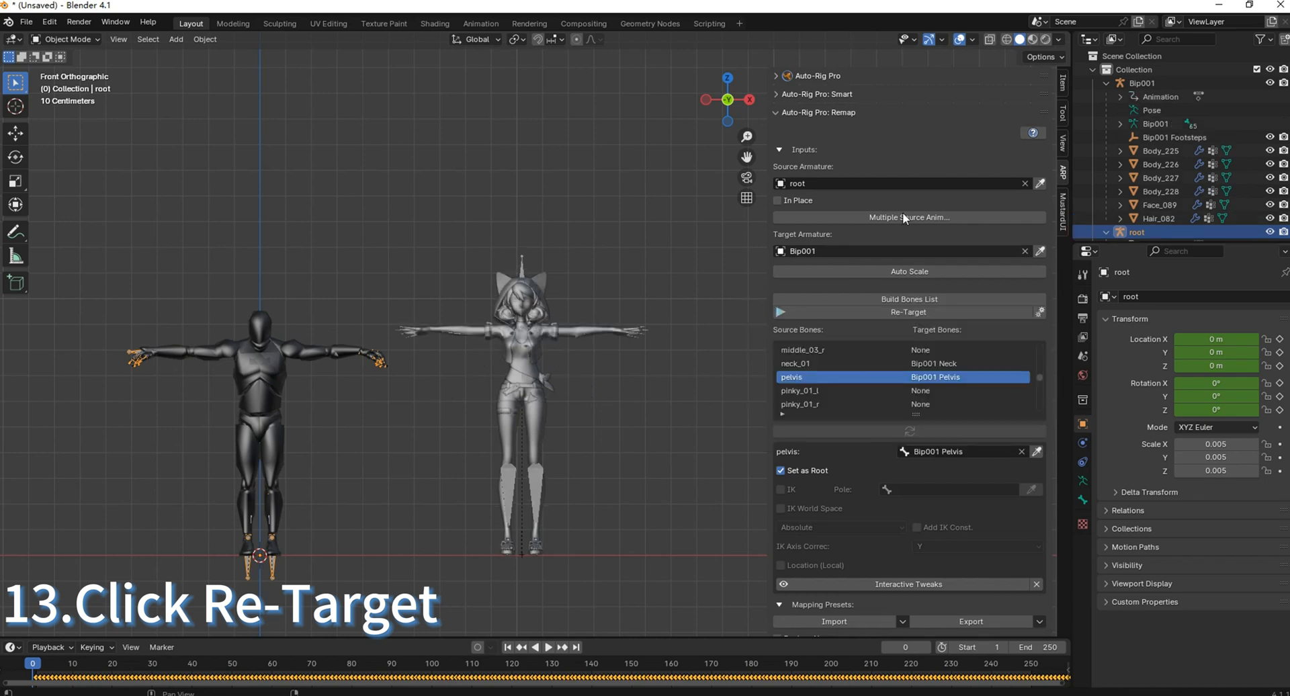